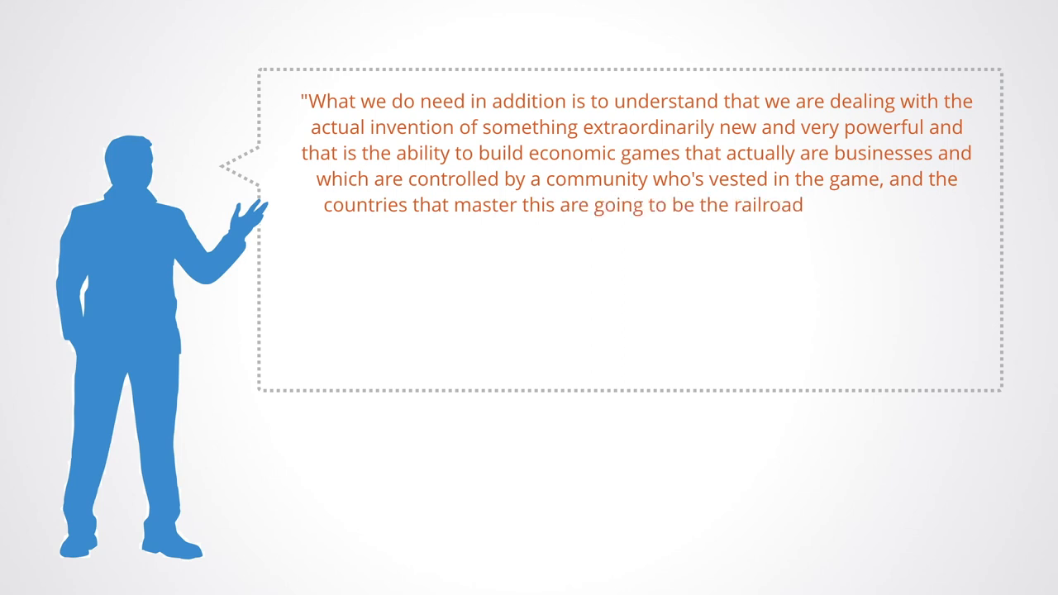
pyautogui.write('baron company countries of this century.')
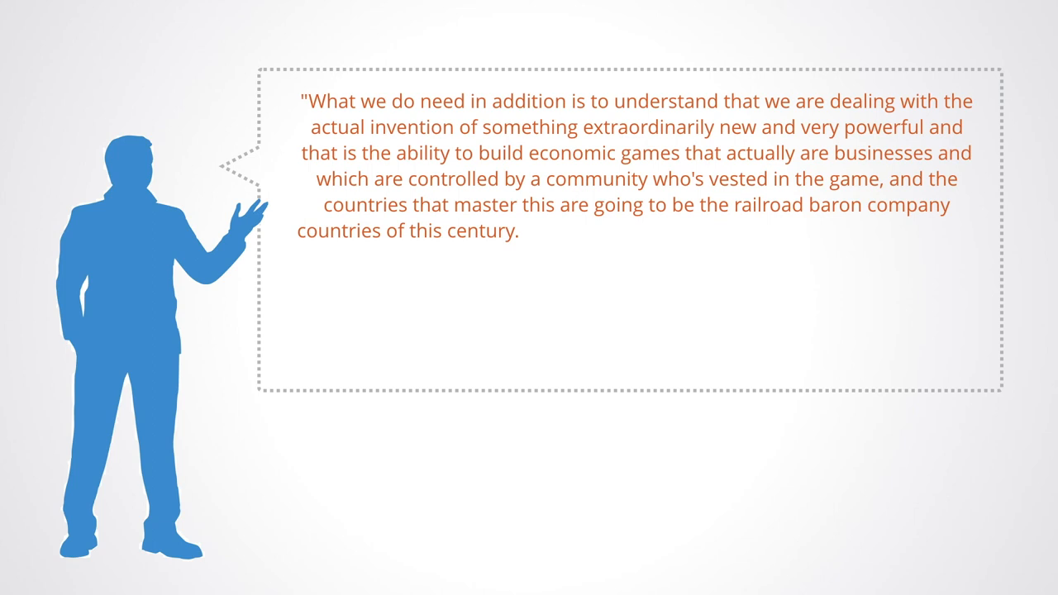
pyautogui.write('We are dealing with a sea change here that cannot')
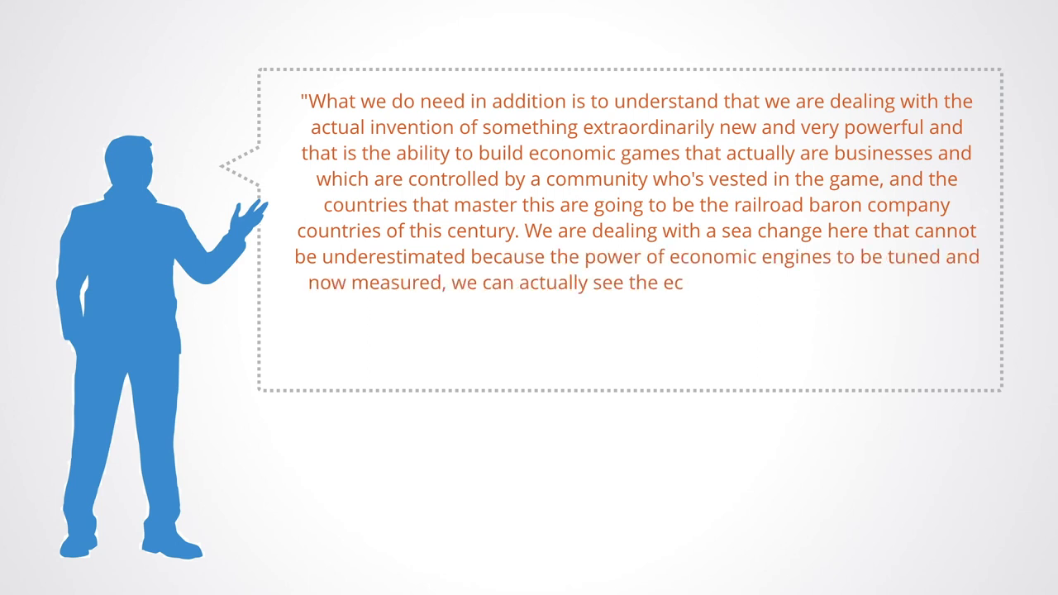
pyautogui.write('onomic activity of the customer wha')
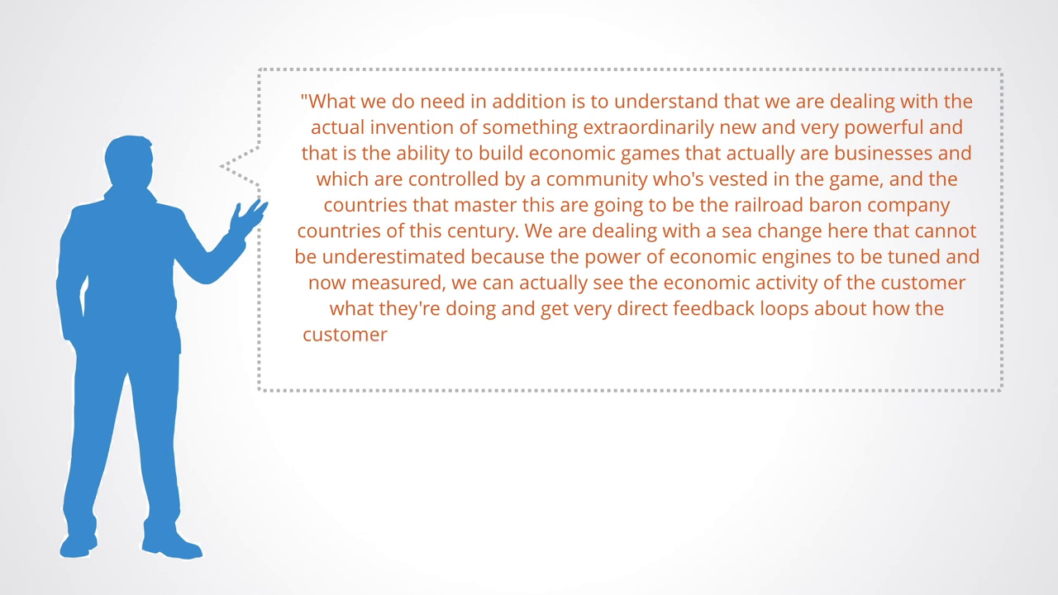
pyautogui.write('is using the system and when the trans')
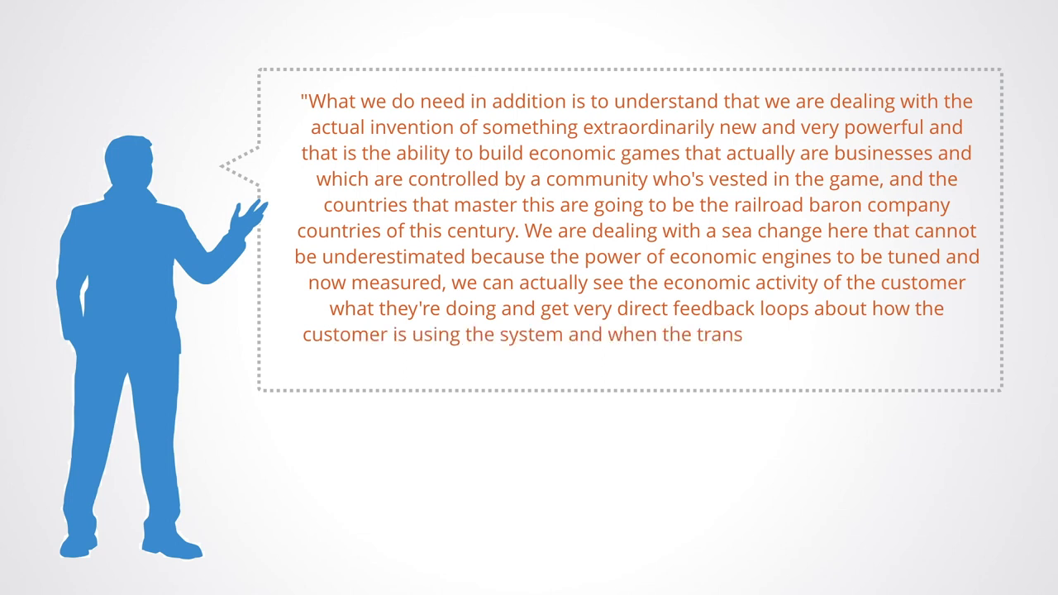